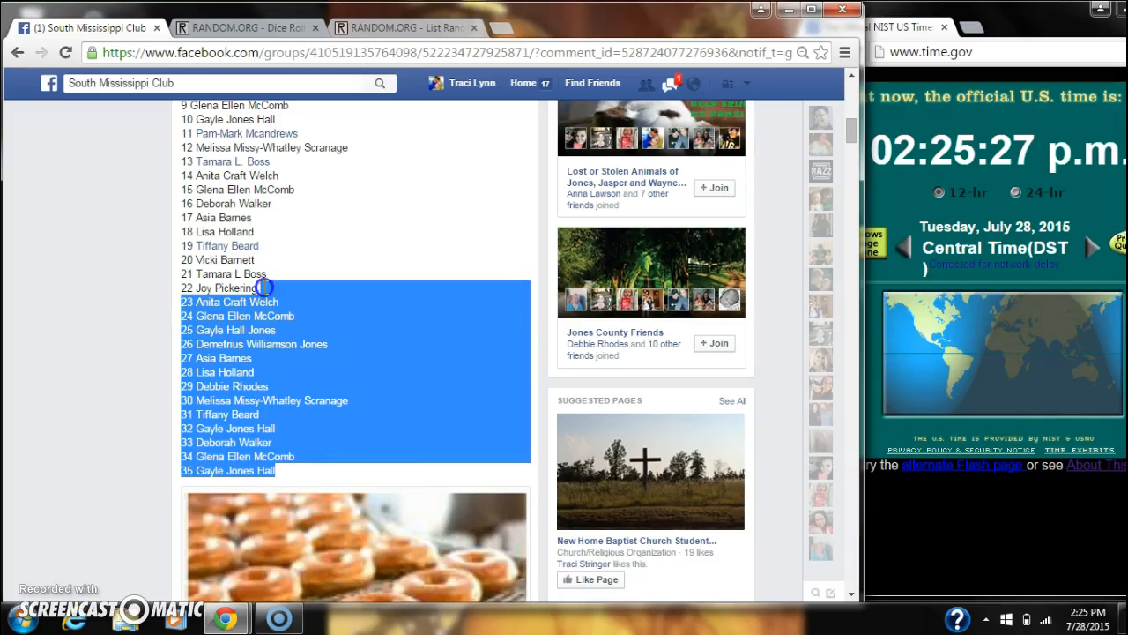
Step: Scroll the Facebook post past the 35-spot list to the live raffle comment
scroll("up", 3)
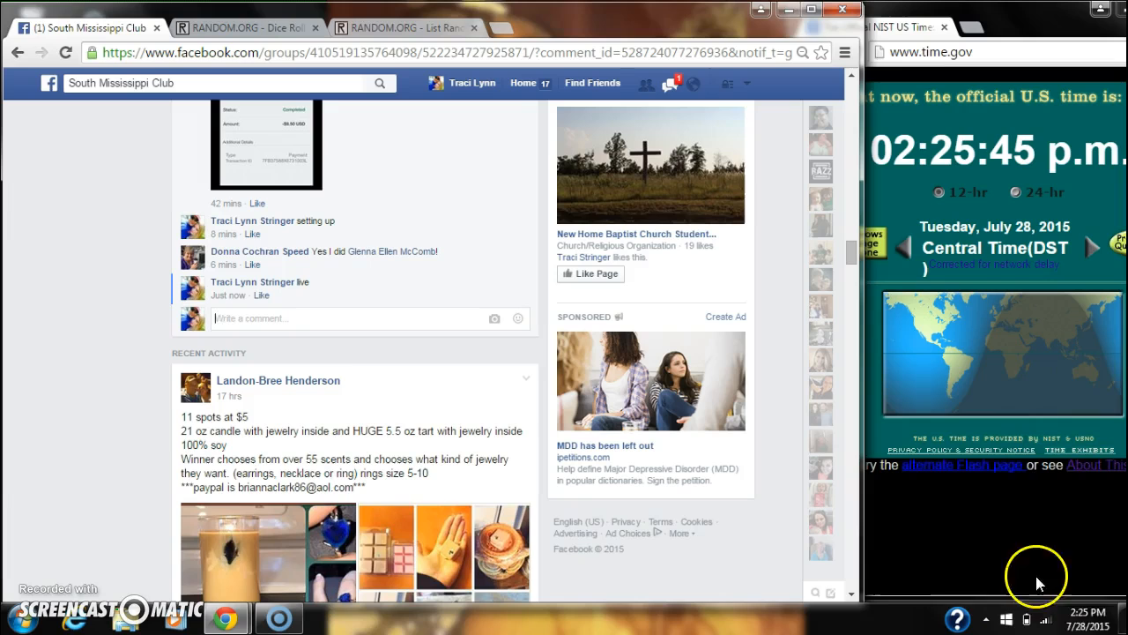
mouse_move(535, 132)
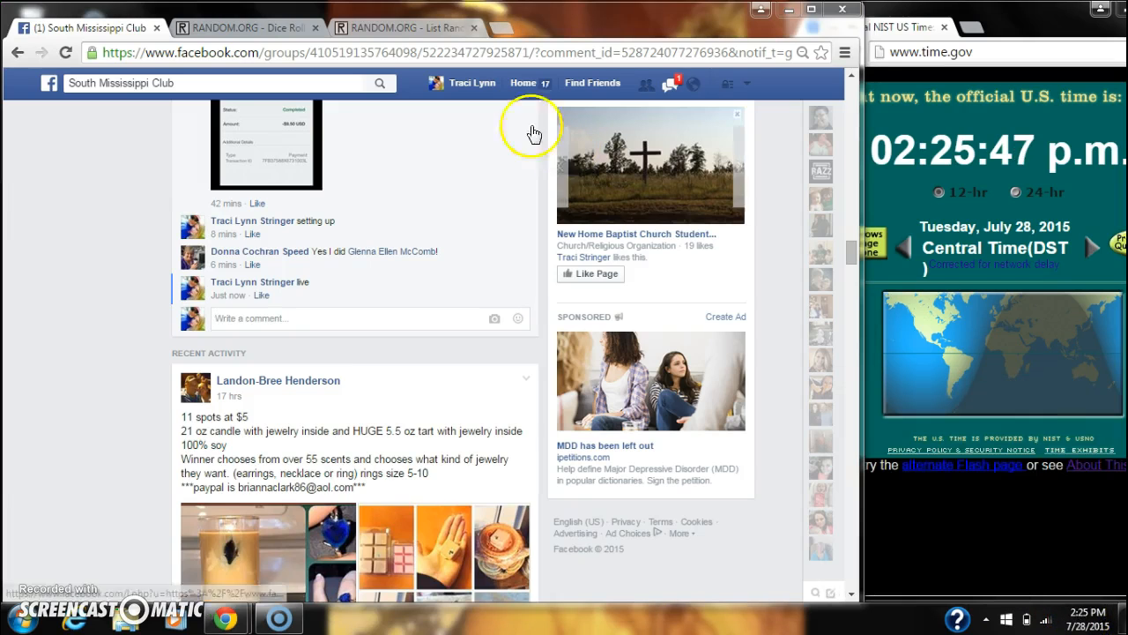
Step: Roll the two virtual dice on RANDOM.ORG's Dice Roller page
left_click(401, 27)
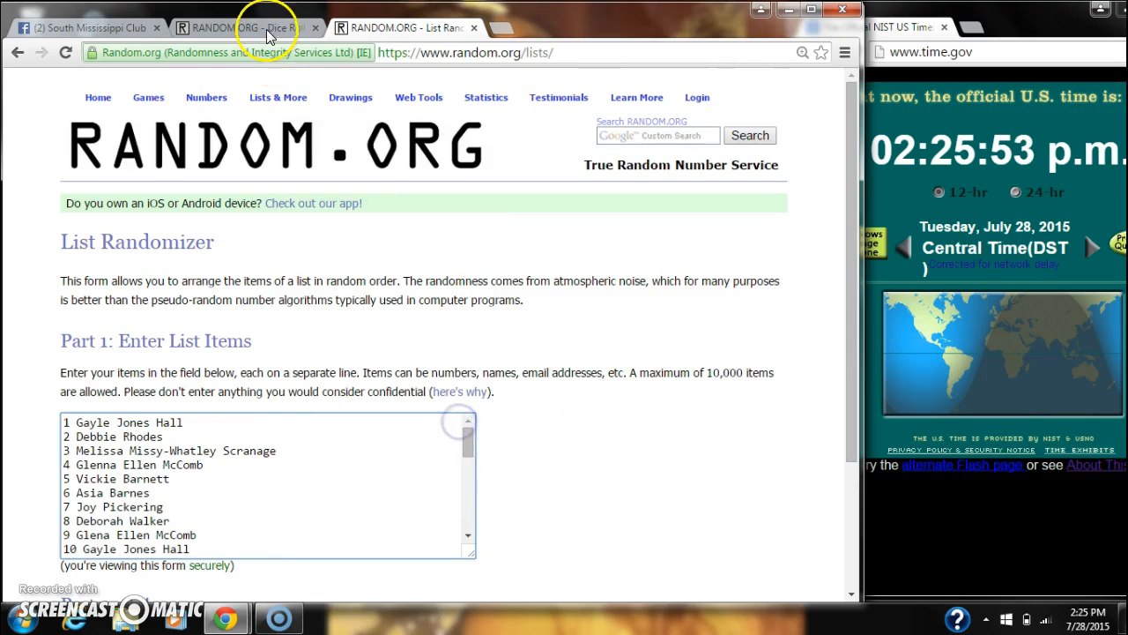
left_click(264, 27)
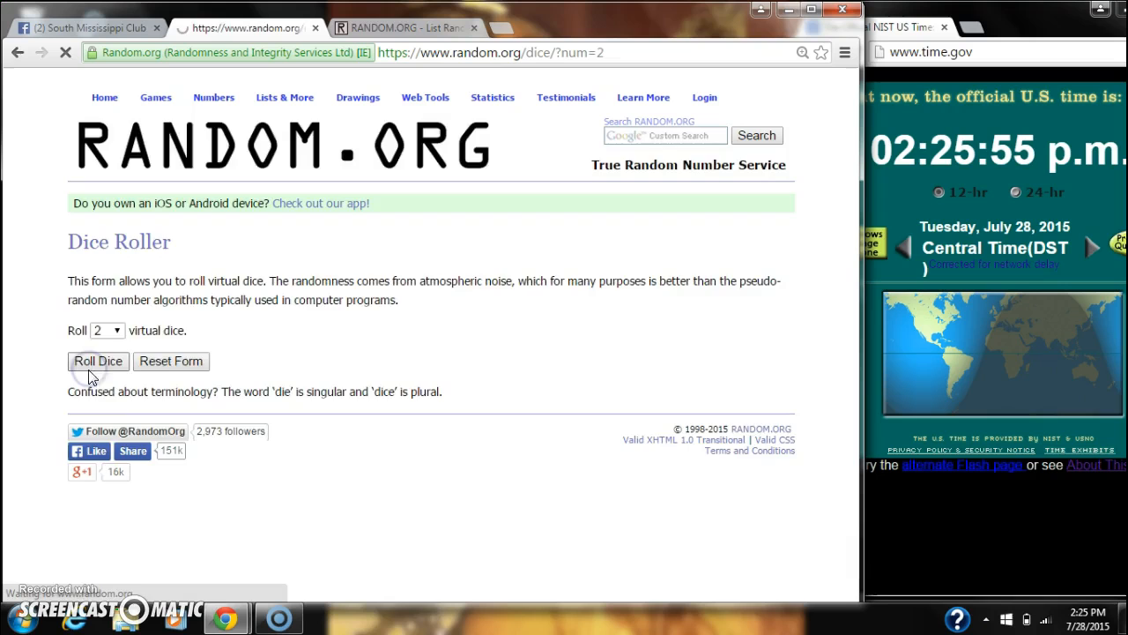
left_click(97, 361)
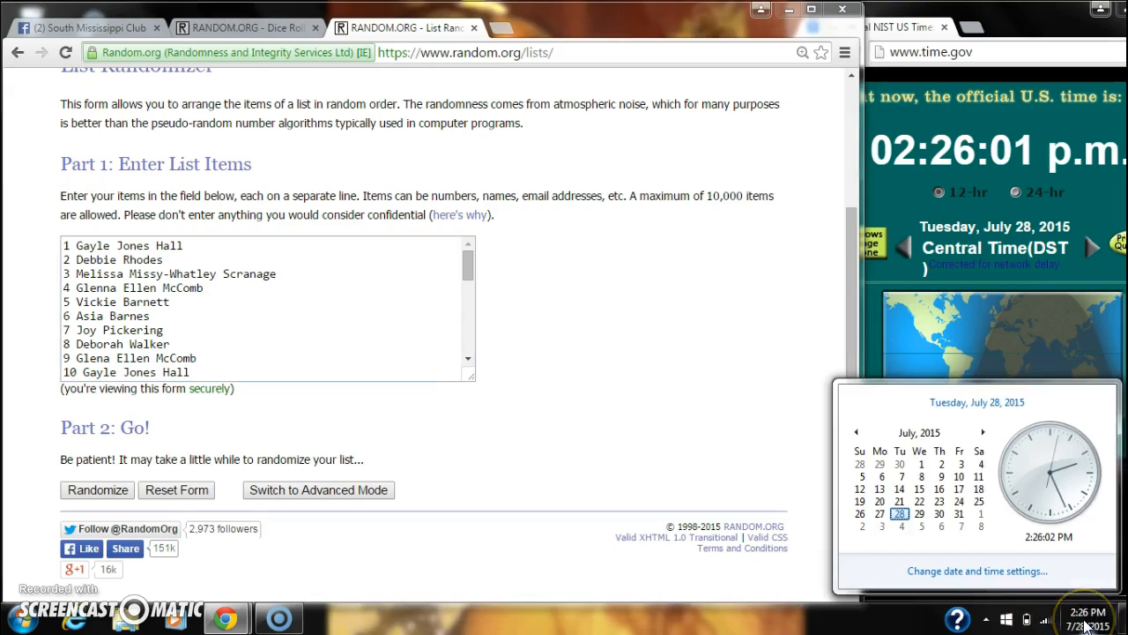
Step: Shuffle the raffle list once, then check the dice result of 2 and 4
left_click(96, 489)
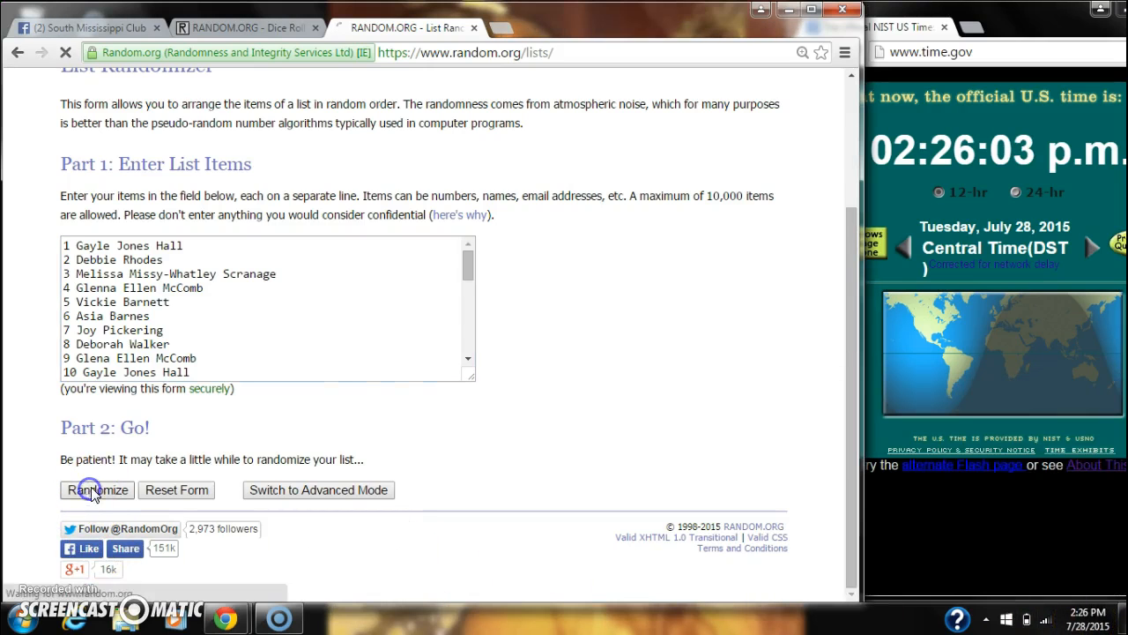
left_click(96, 490)
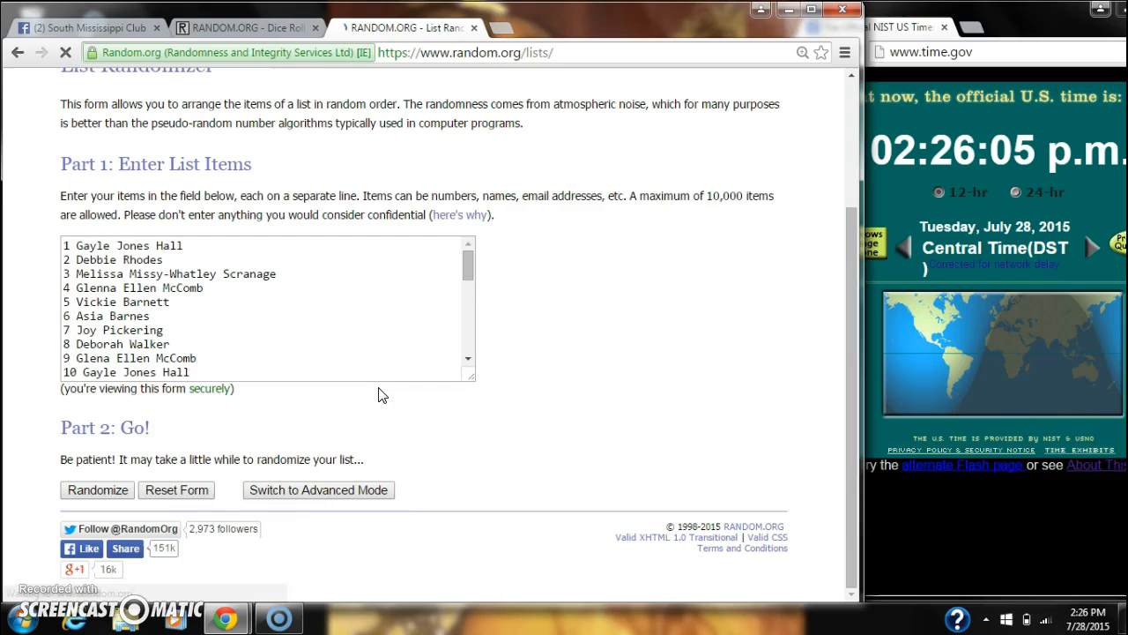
left_click(97, 489)
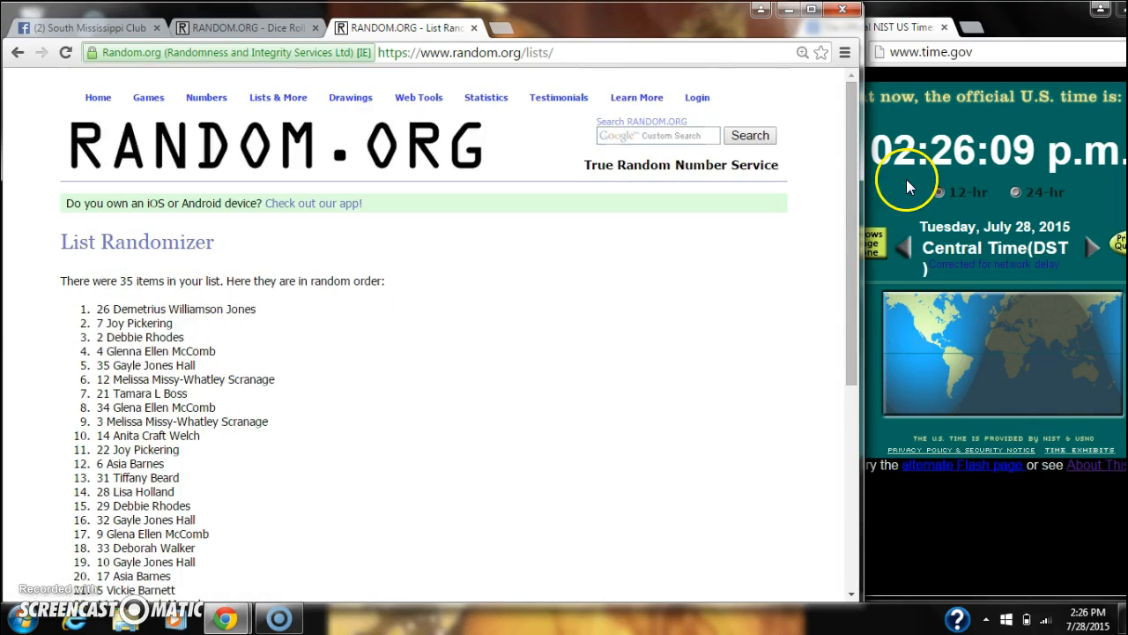
scroll("down", 3)
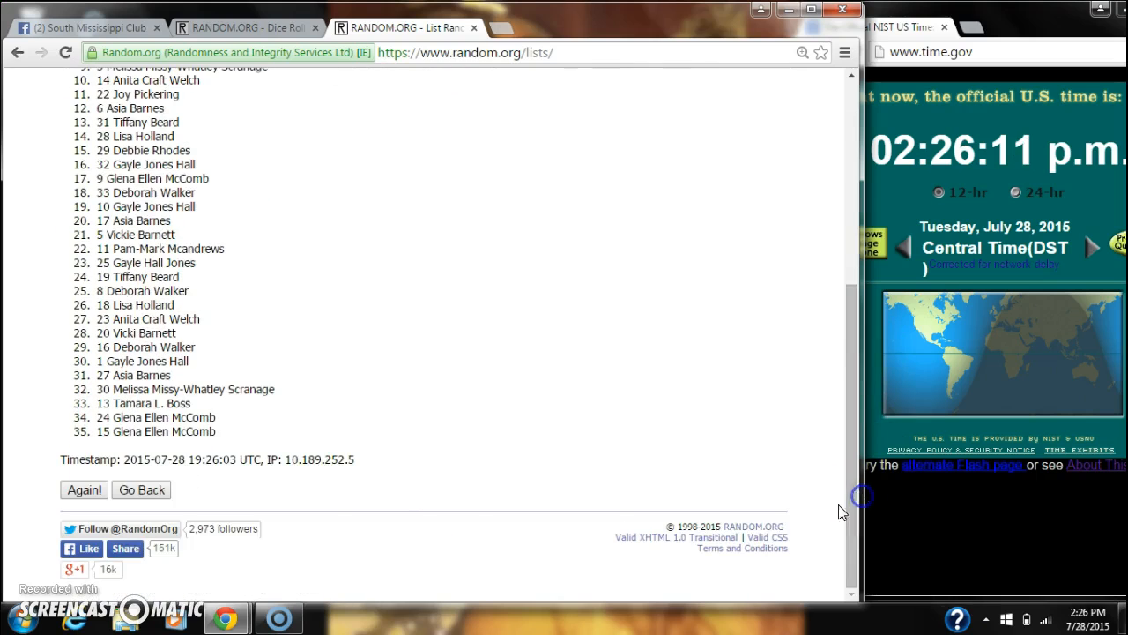
left_click(247, 27)
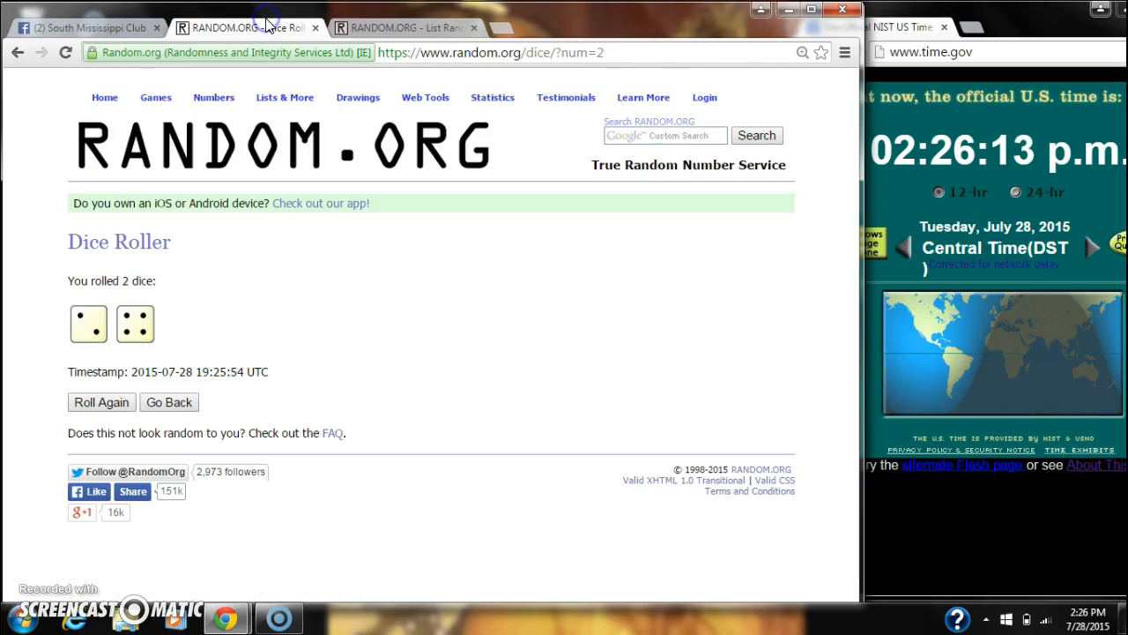
left_click(401, 27)
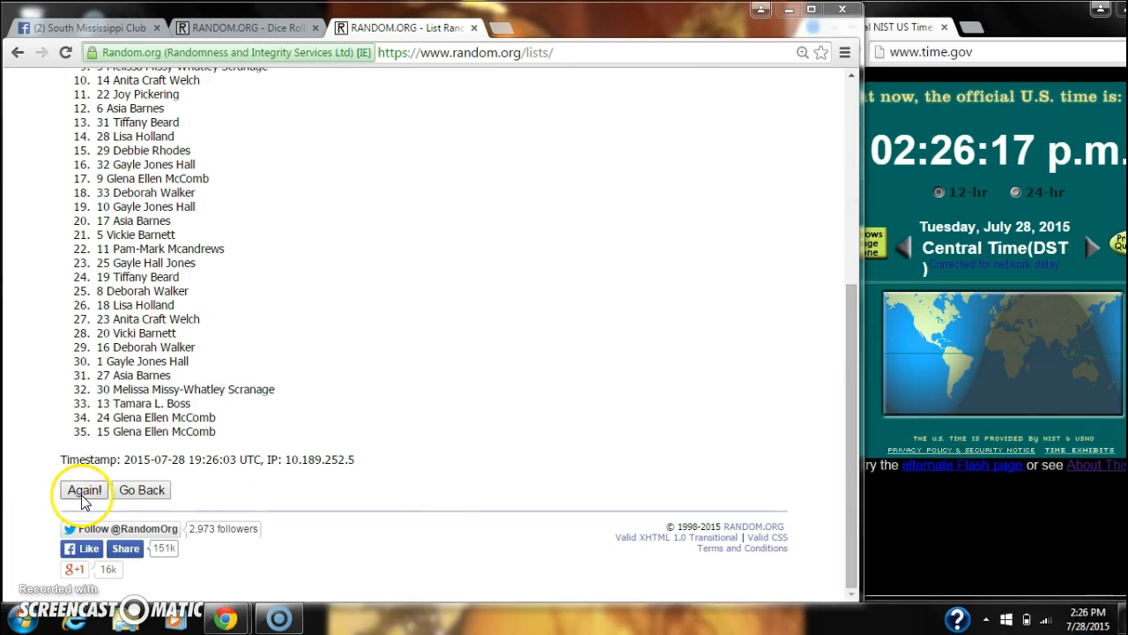
Step: Randomize the 35-name list a second, third and fourth time
left_click(84, 489)
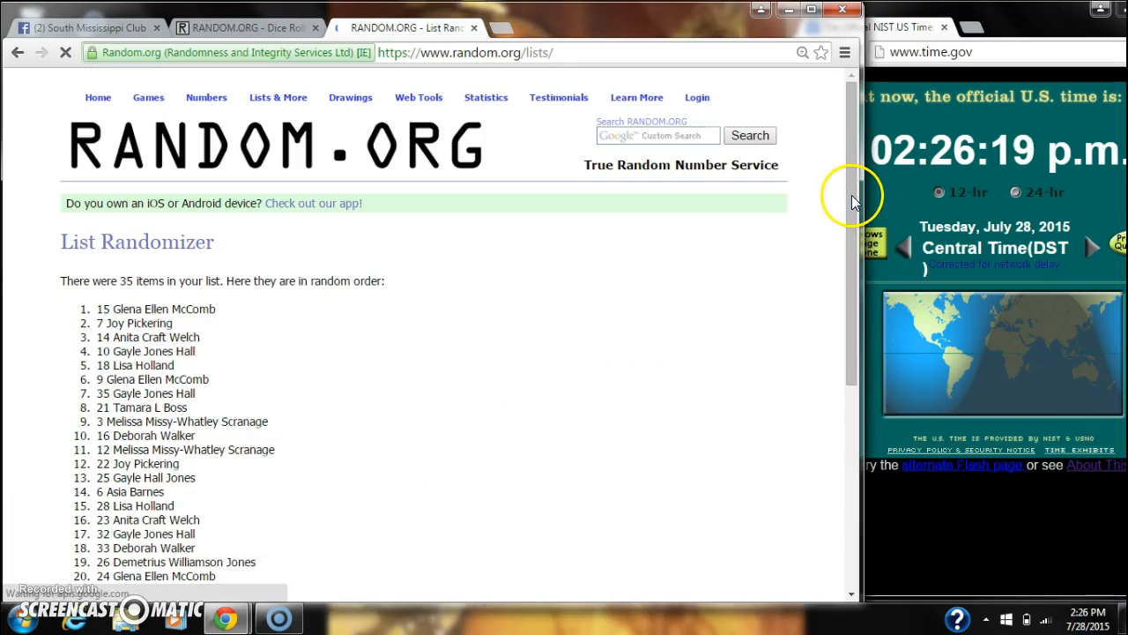
scroll("down", 3)
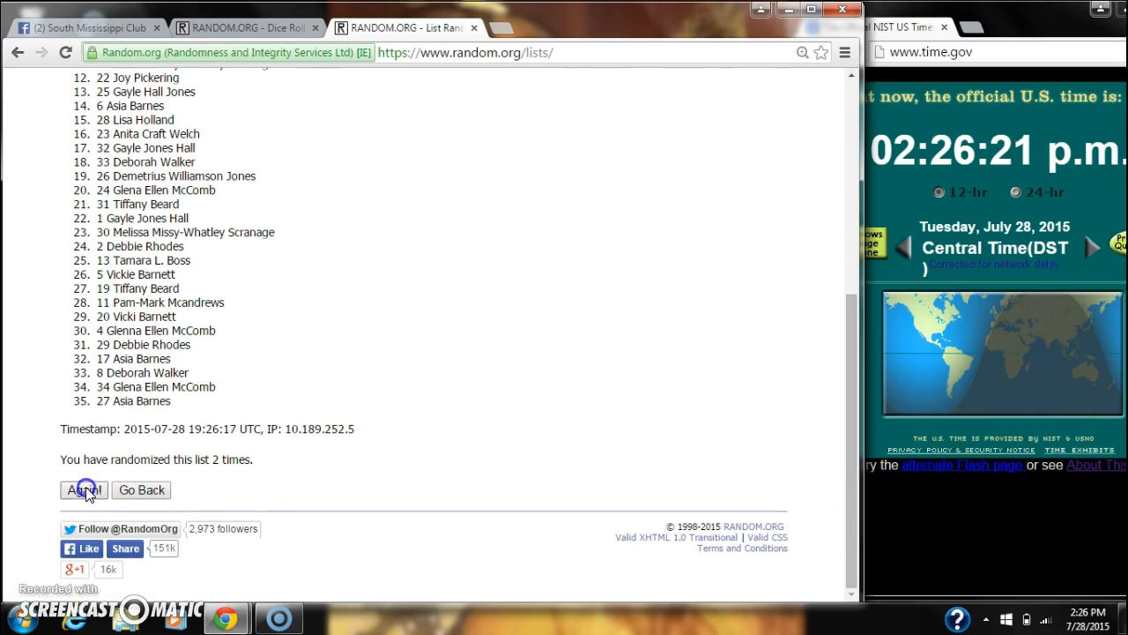
left_click(83, 490)
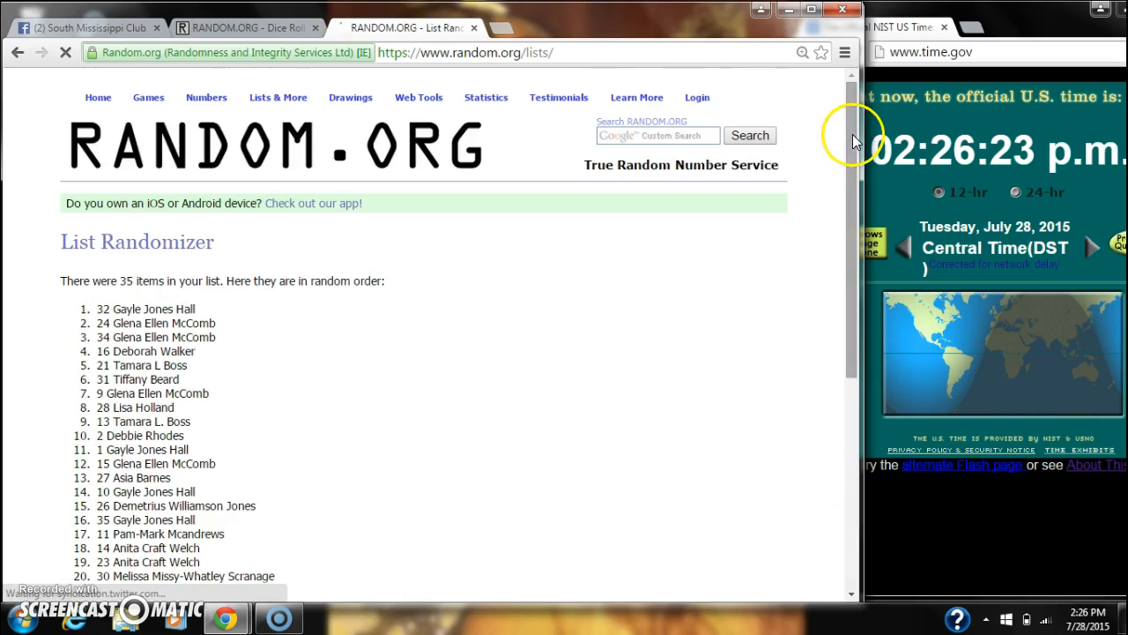
scroll("down", 3)
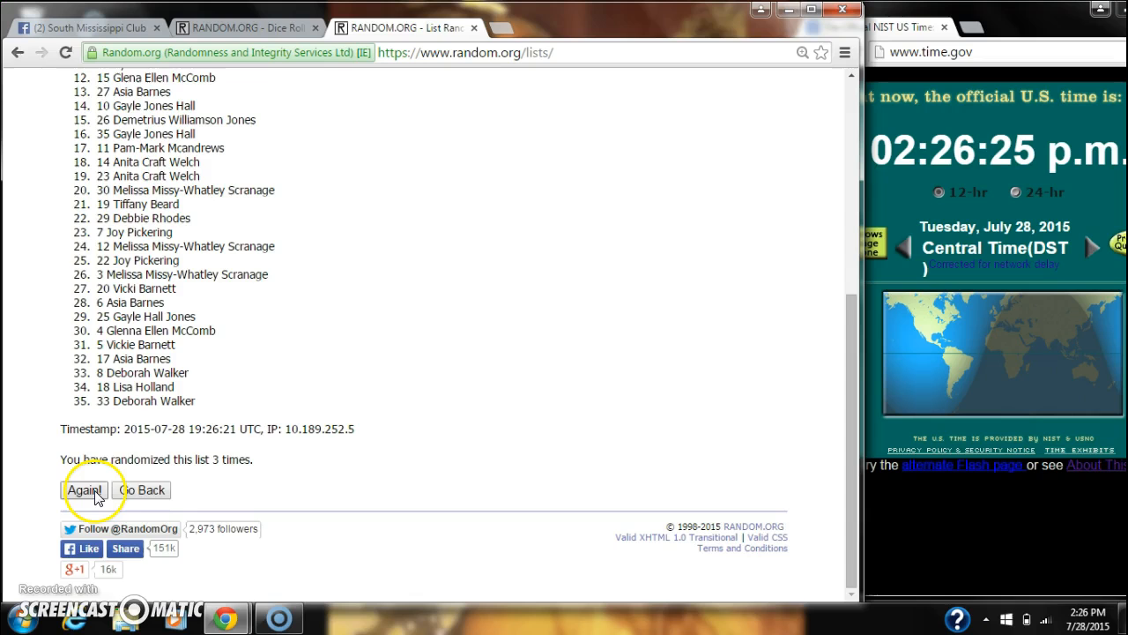
left_click(84, 490)
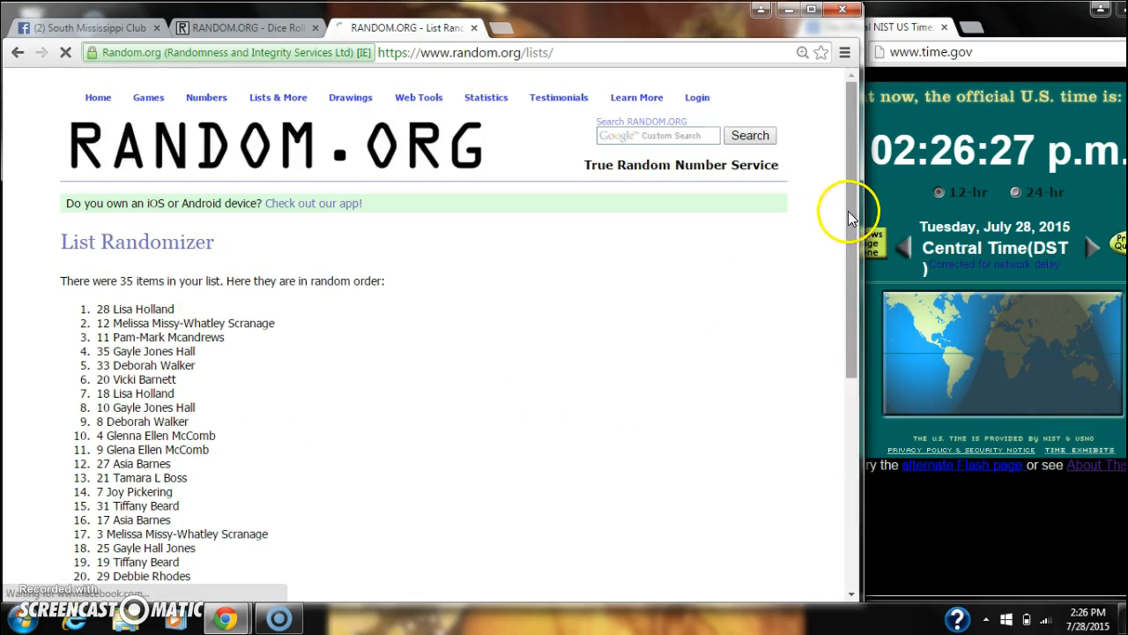
scroll("down", 3)
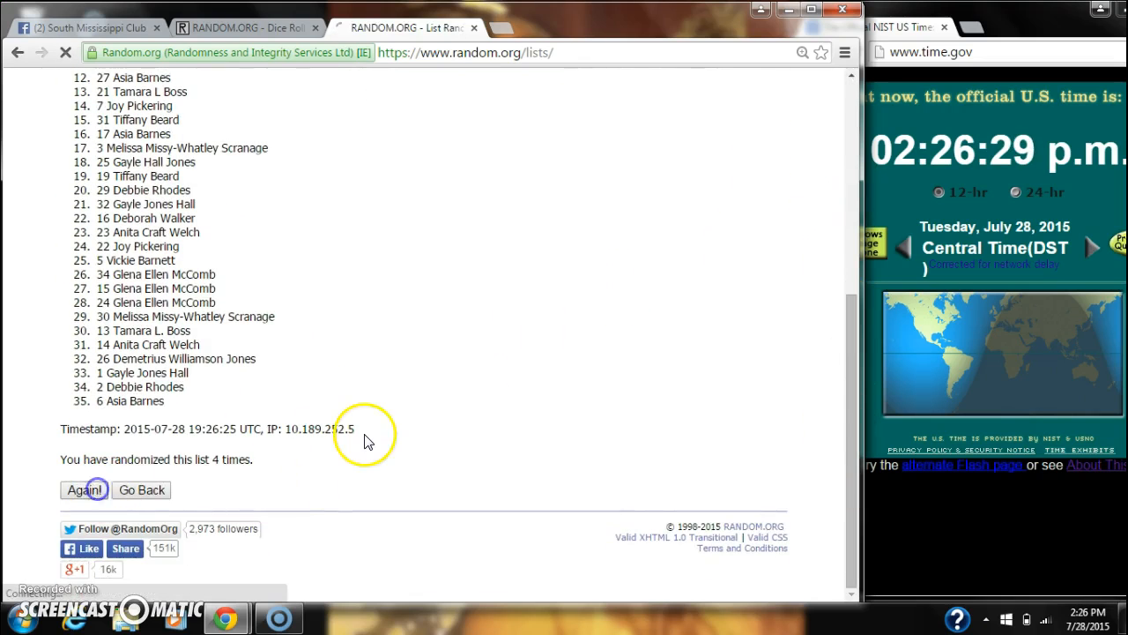
Step: Randomize twice more until the page reads six times, with spot 7 on top
left_click(85, 489)
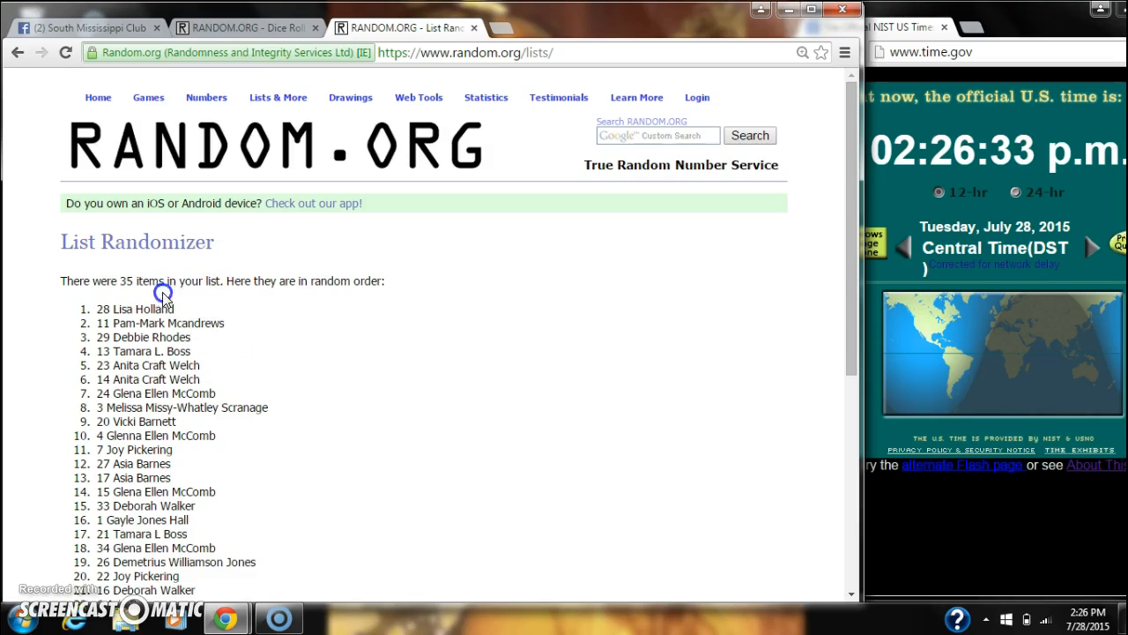
scroll("down", 3)
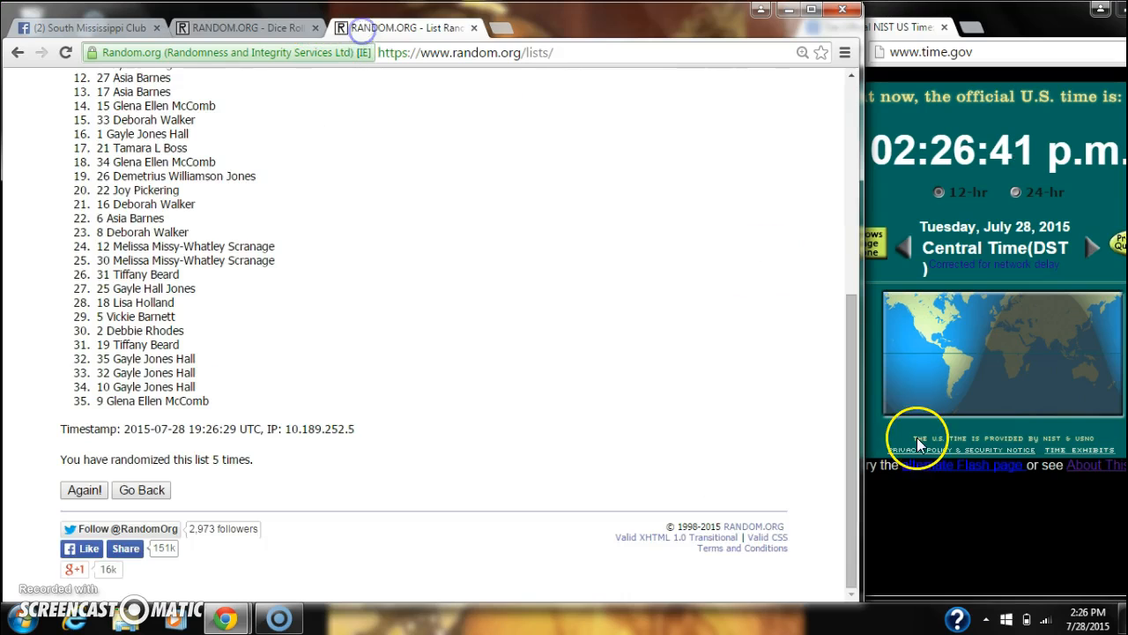
left_click(1088, 614)
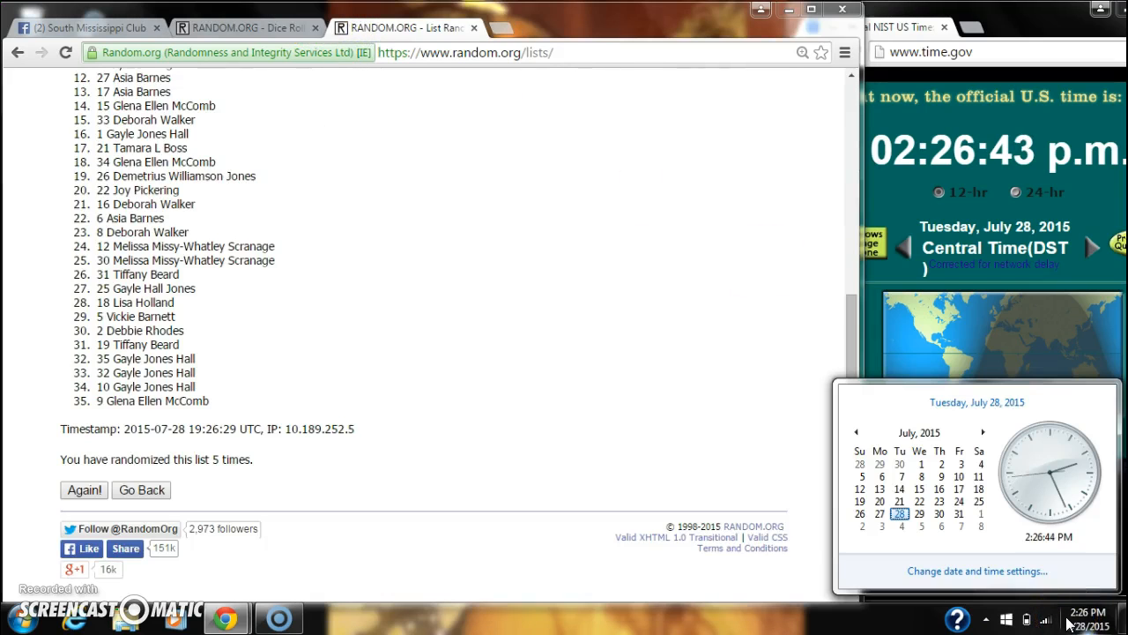
left_click(82, 489)
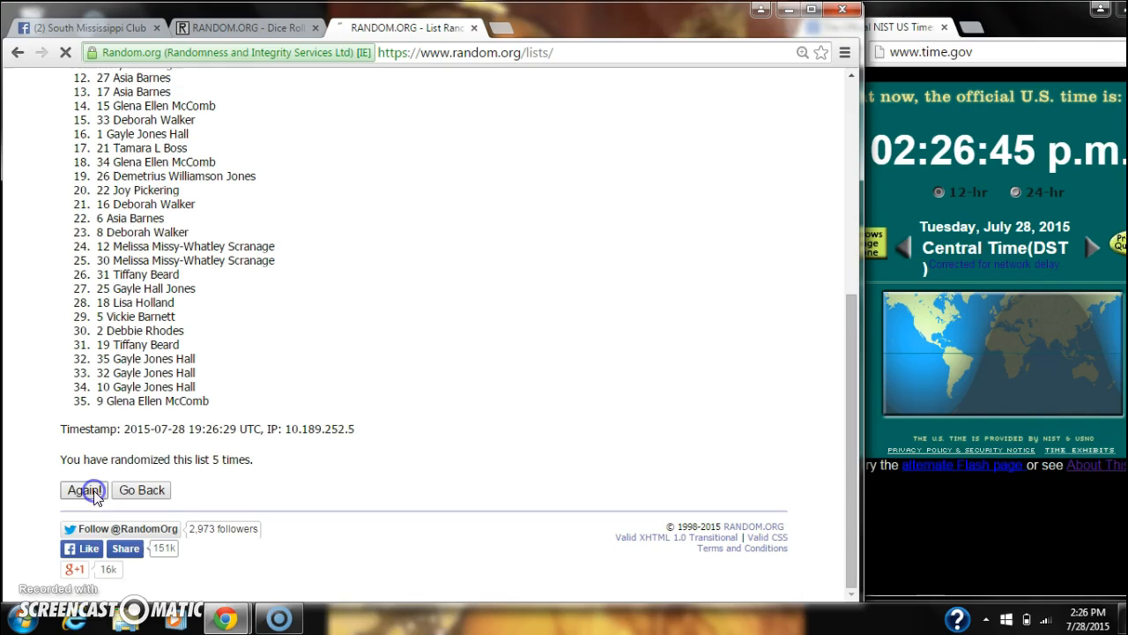
left_click(83, 489)
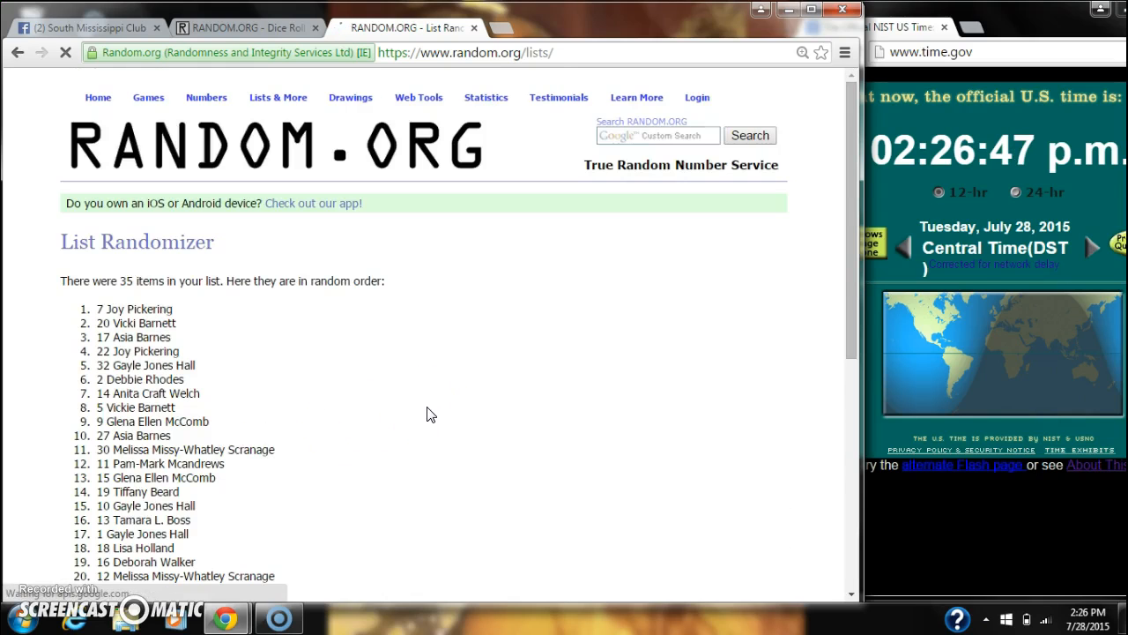
double_click(134, 308)
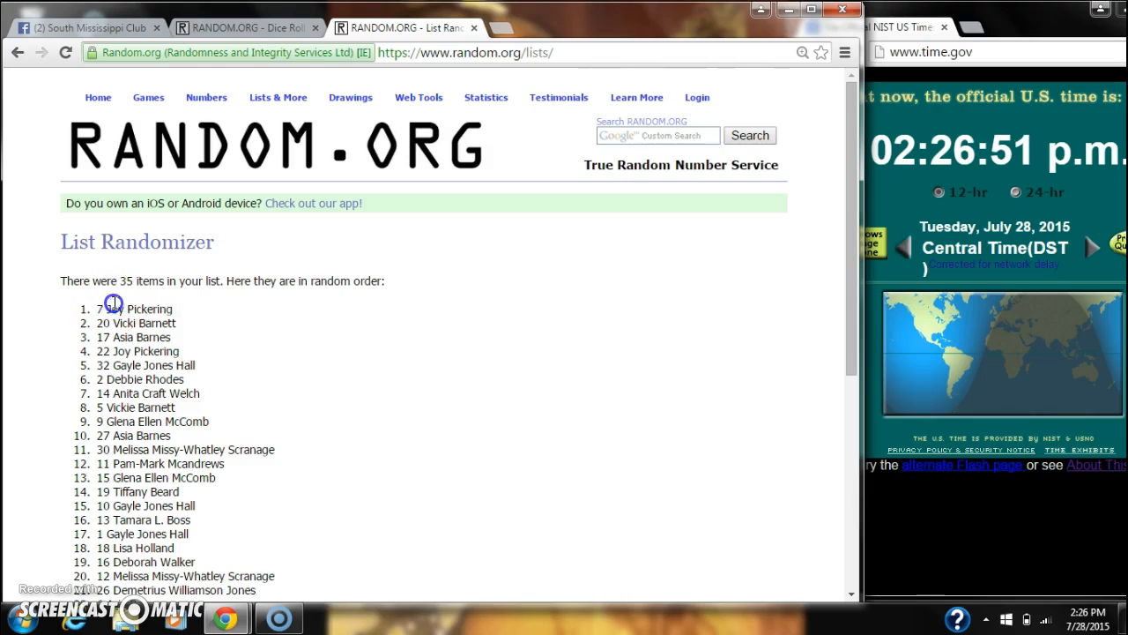
mouse_move(789, 189)
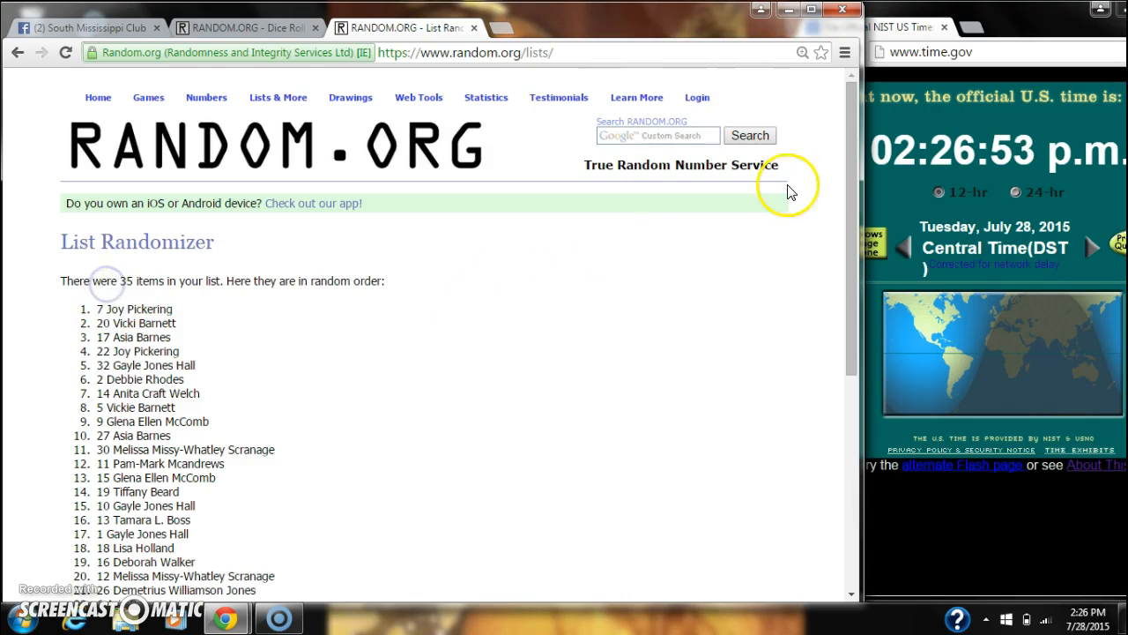
scroll("down", 3)
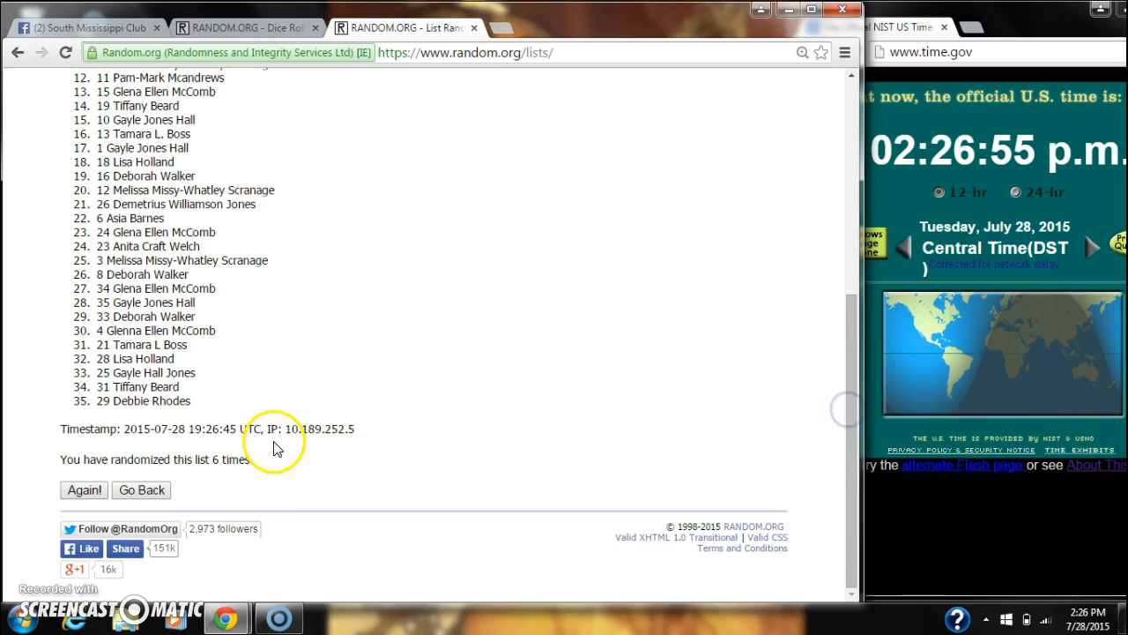
scroll("up", 3)
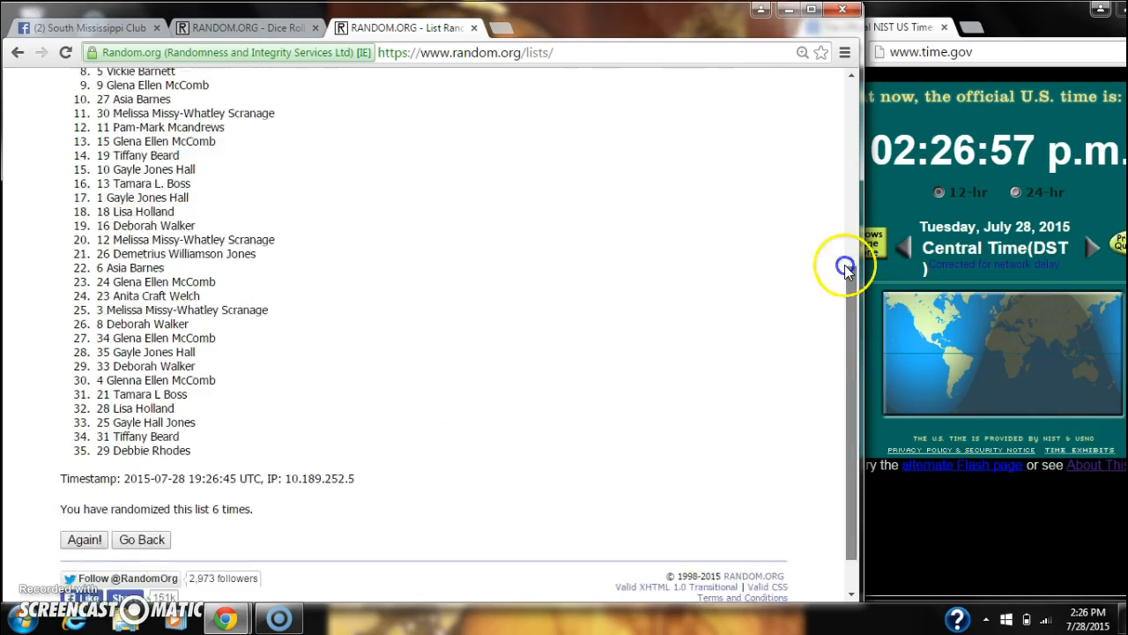
left_click(247, 27)
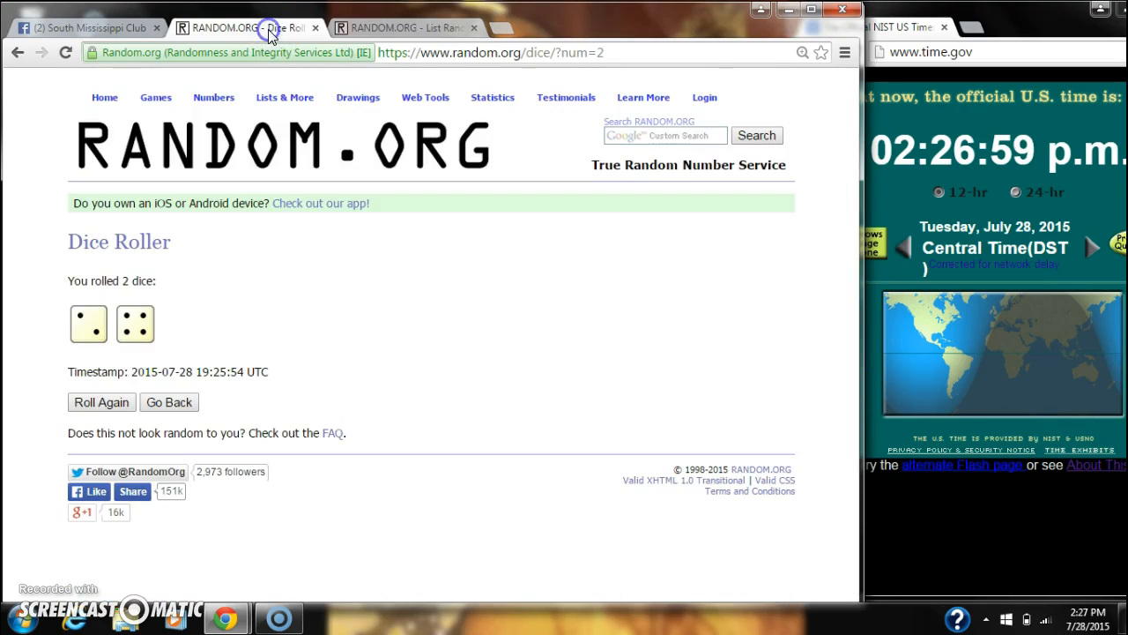
left_click(84, 27)
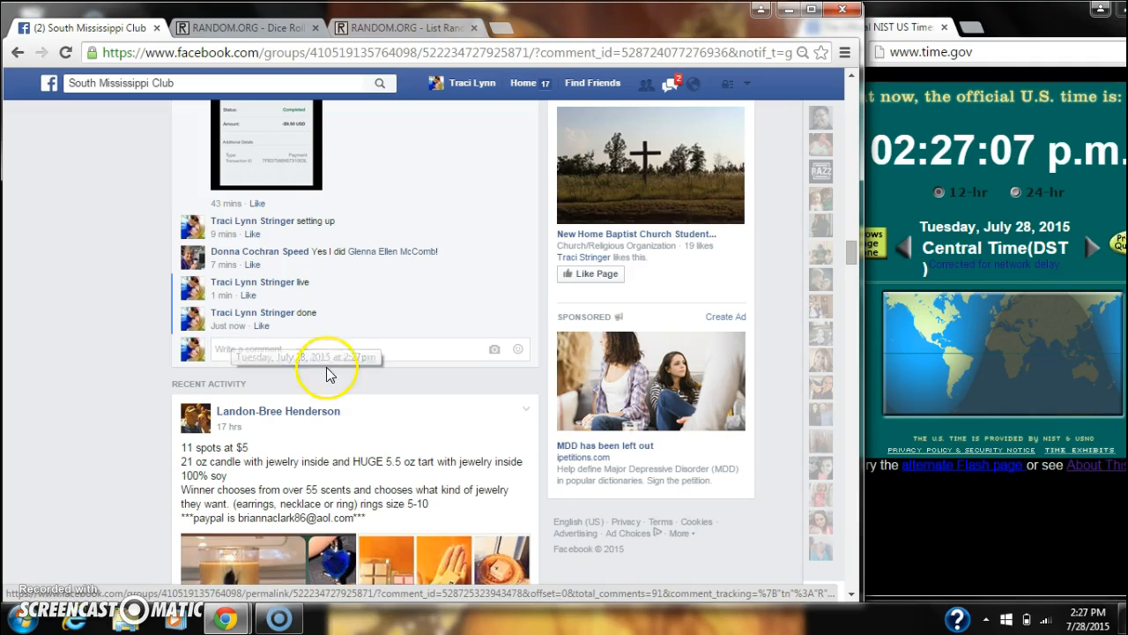
left_click(1087, 614)
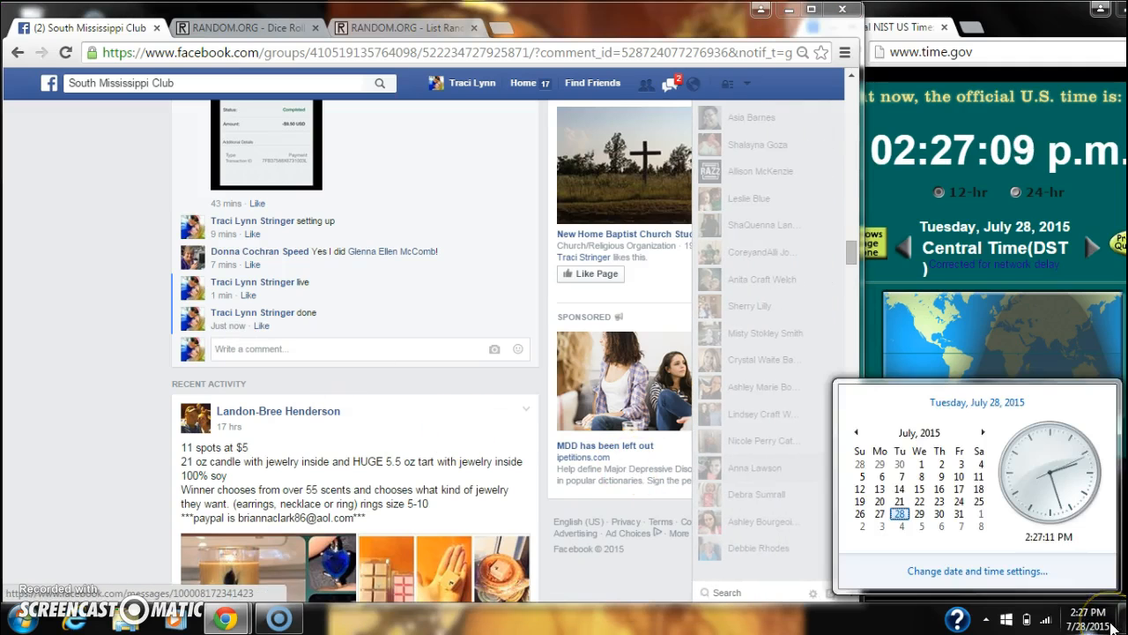
left_click(401, 27)
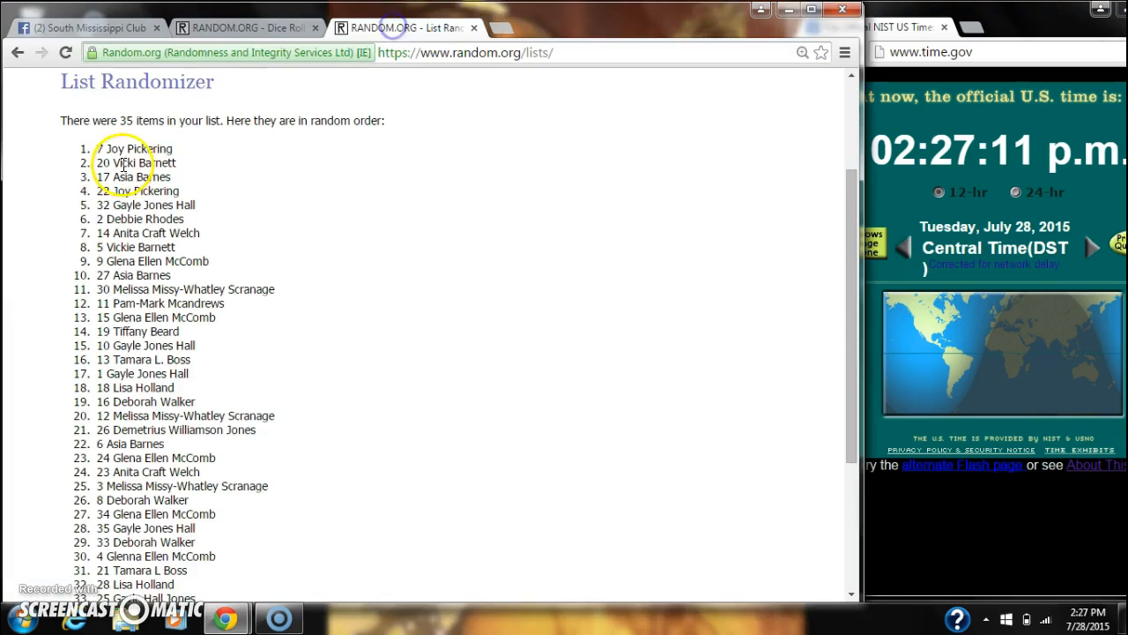
double_click(134, 148)
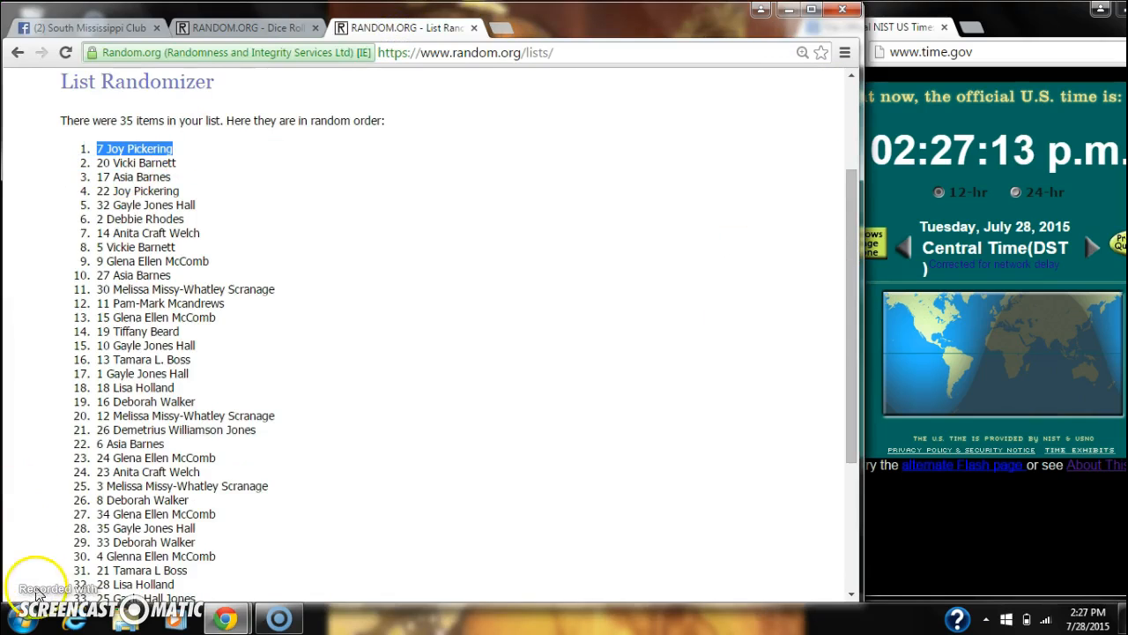